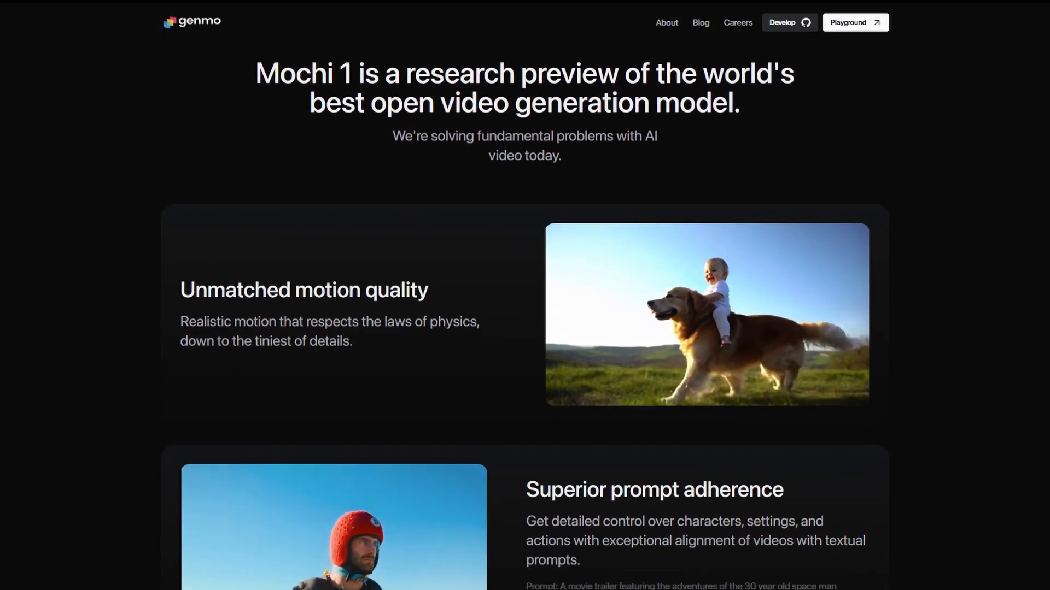
Step: Scroll down the Mochi 1 homepage through its feature sections
scroll(down, 3)
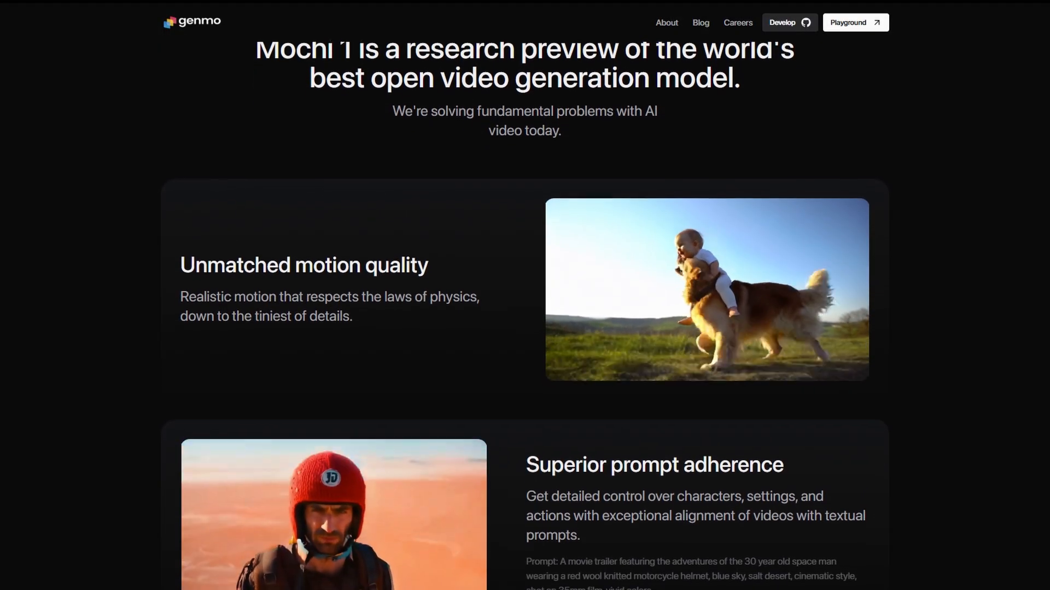
scroll(down, 3)
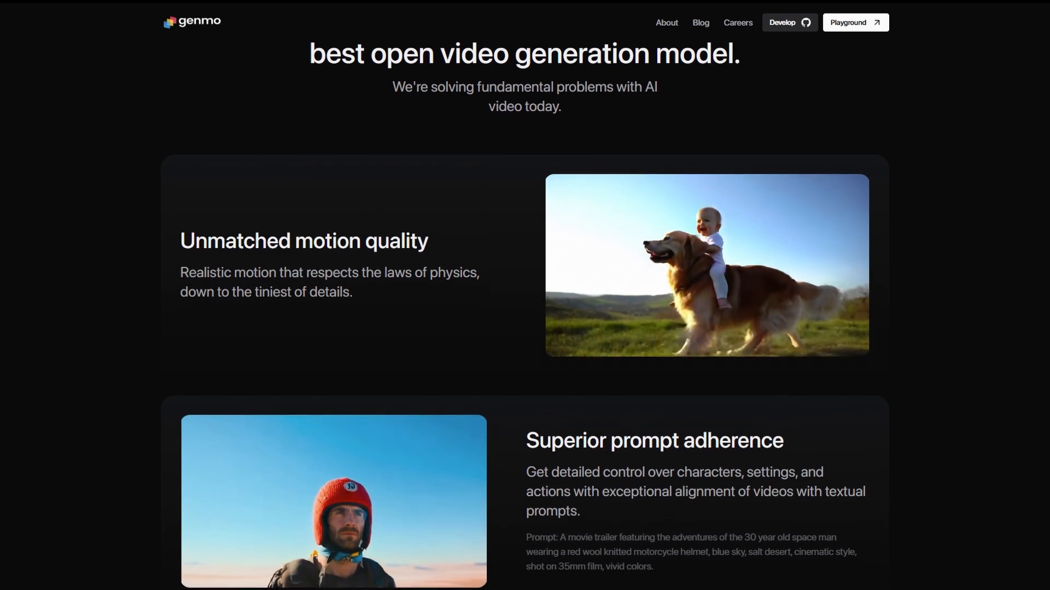
scroll(down, 3)
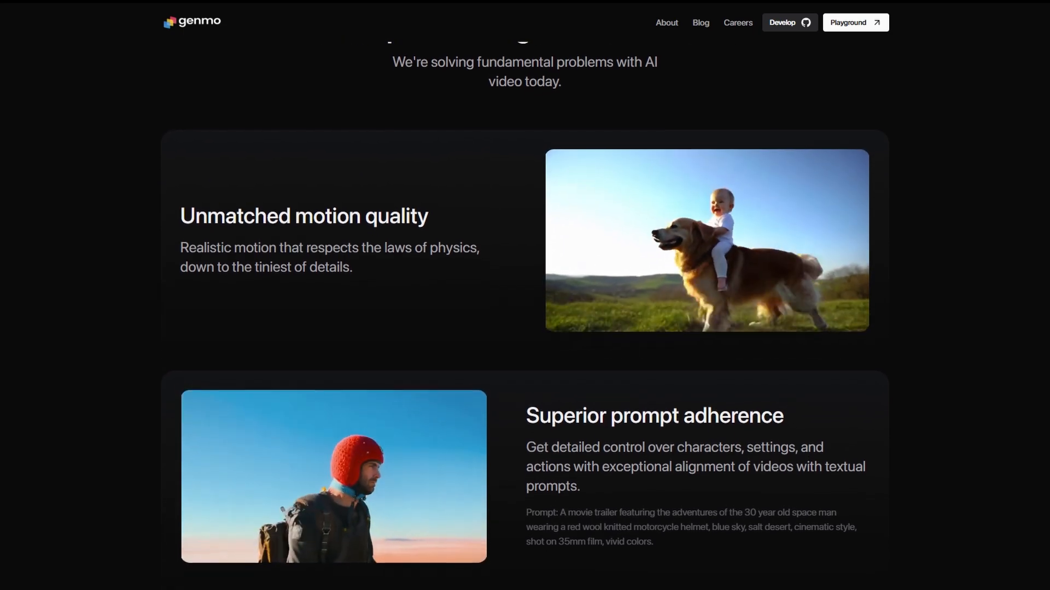
scroll(down, 3)
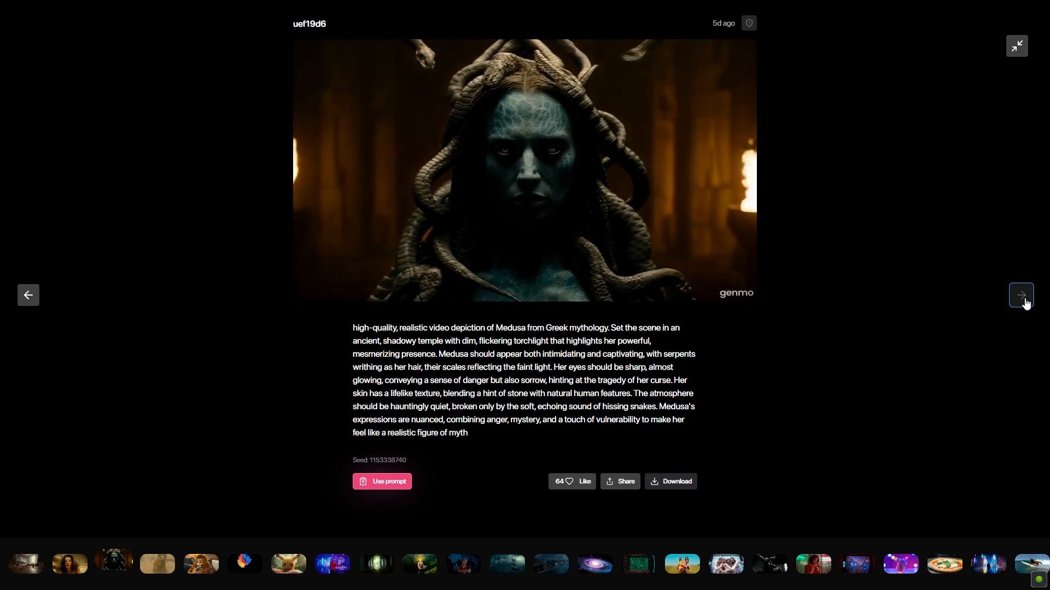
Step: Advance through three more community videos with the next arrow
click(1020, 294)
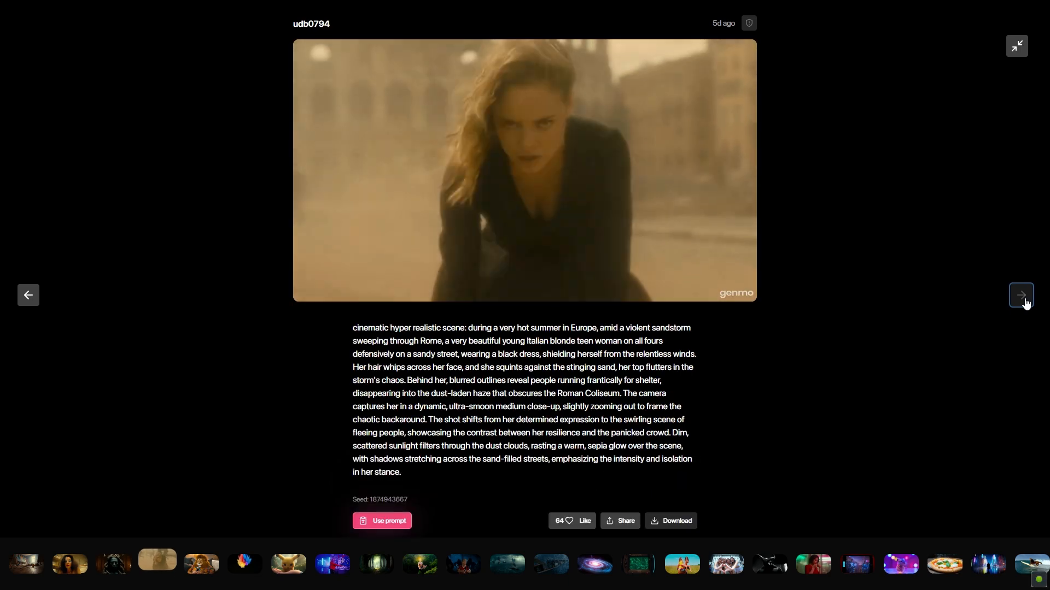
click(1020, 295)
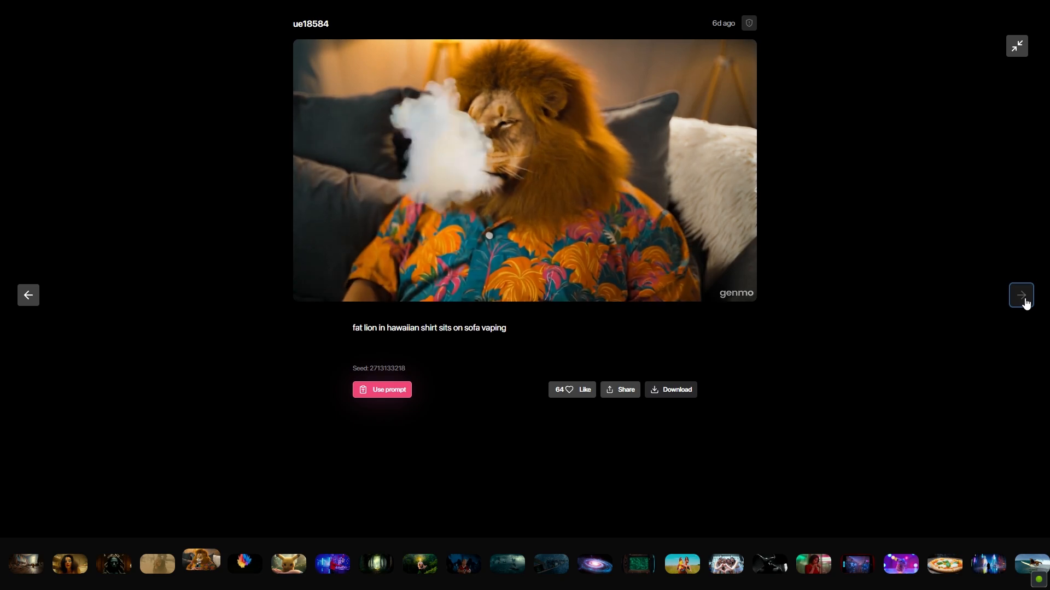
click(1020, 295)
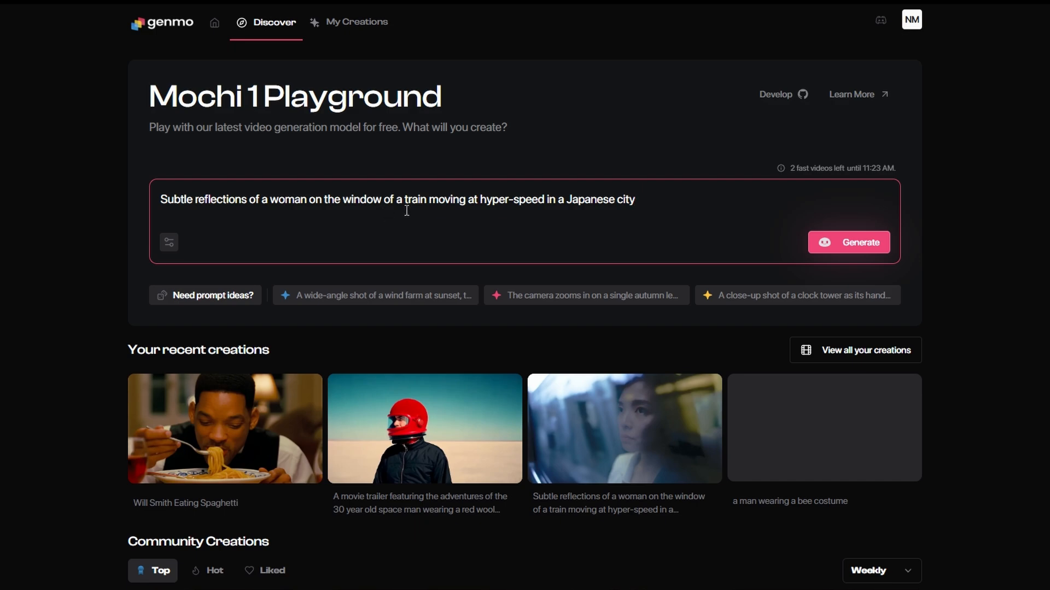
Step: View your recent Mochi 1 creation at full size
click(848, 241)
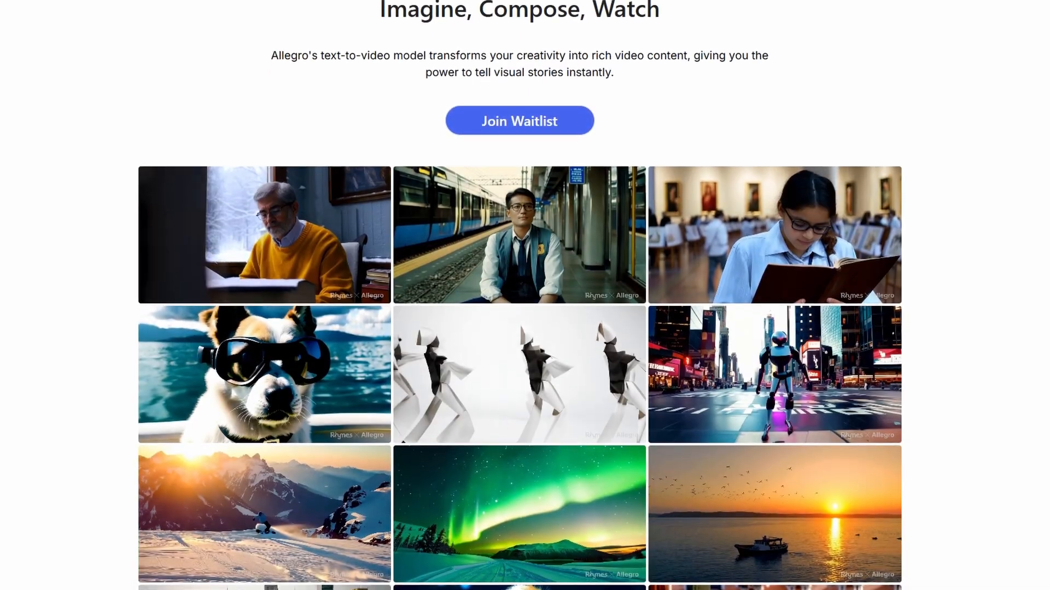
scroll(down, 3)
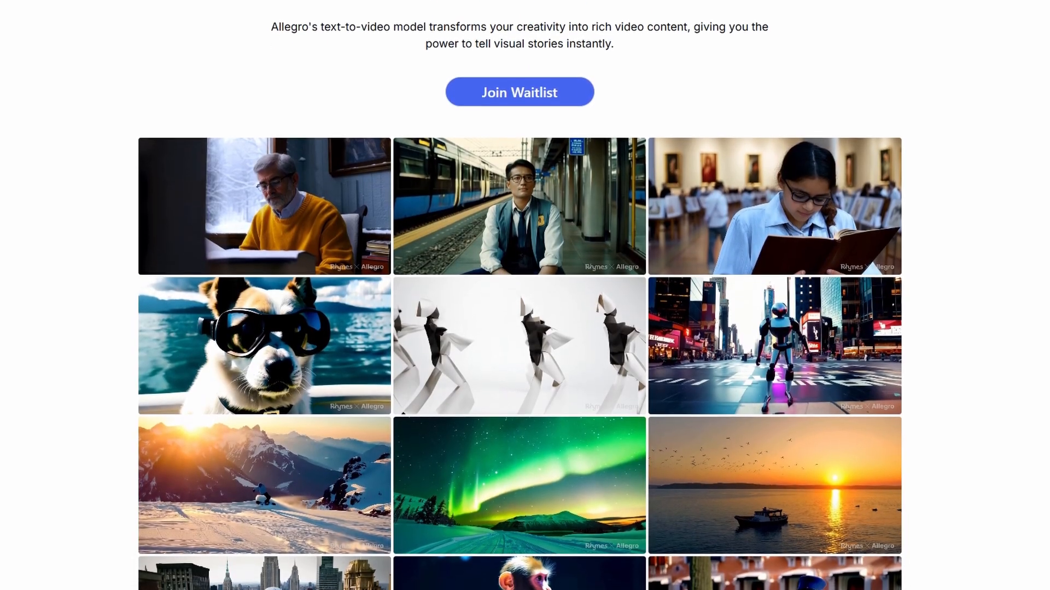
scroll(down, 3)
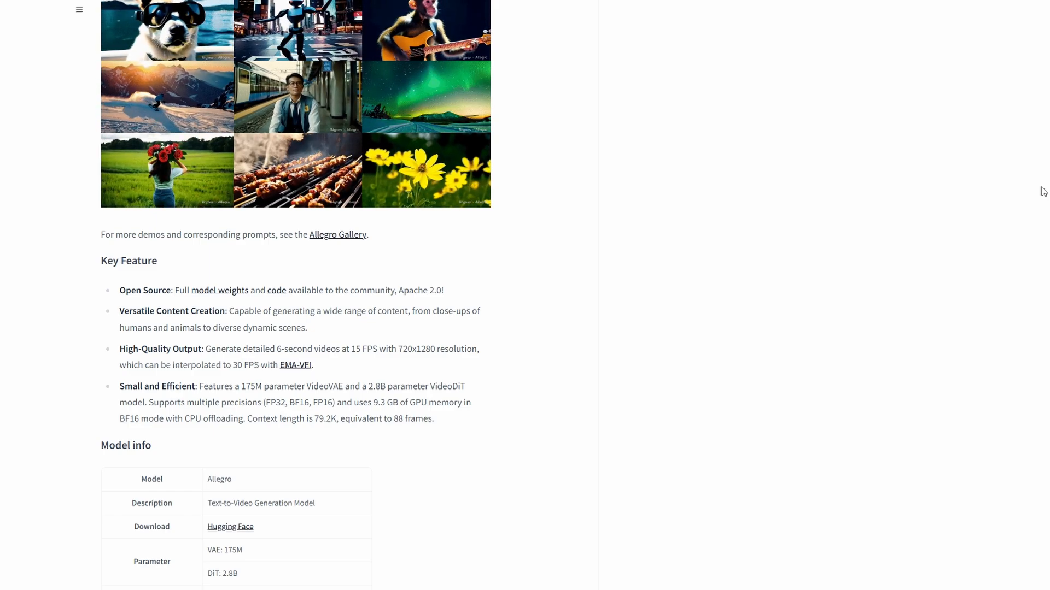
scroll(up, 3)
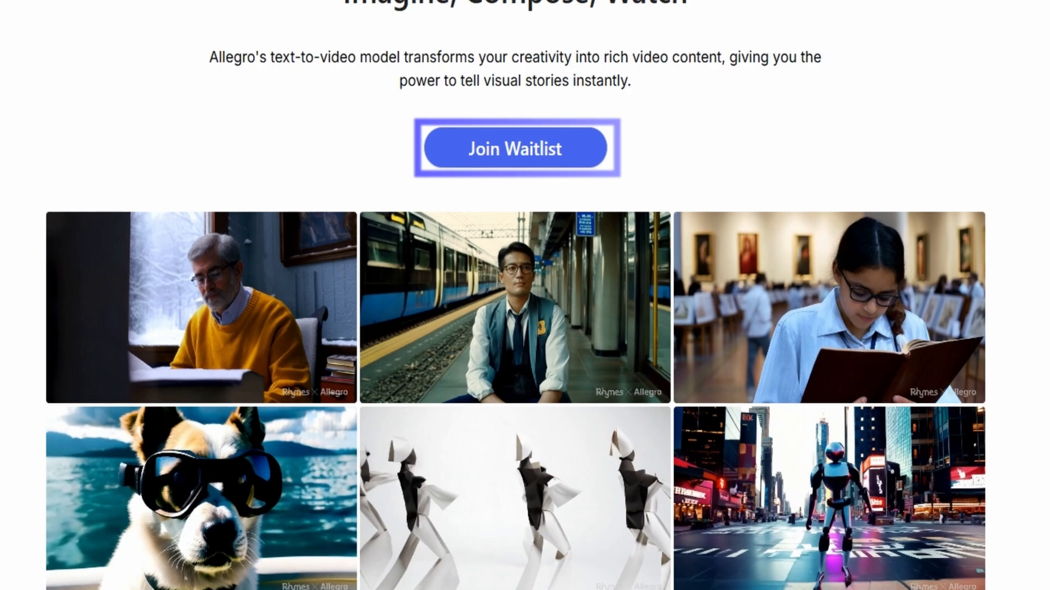
Step: Open the Allegro Join Waitlist Google Form and scroll through it
click(515, 148)
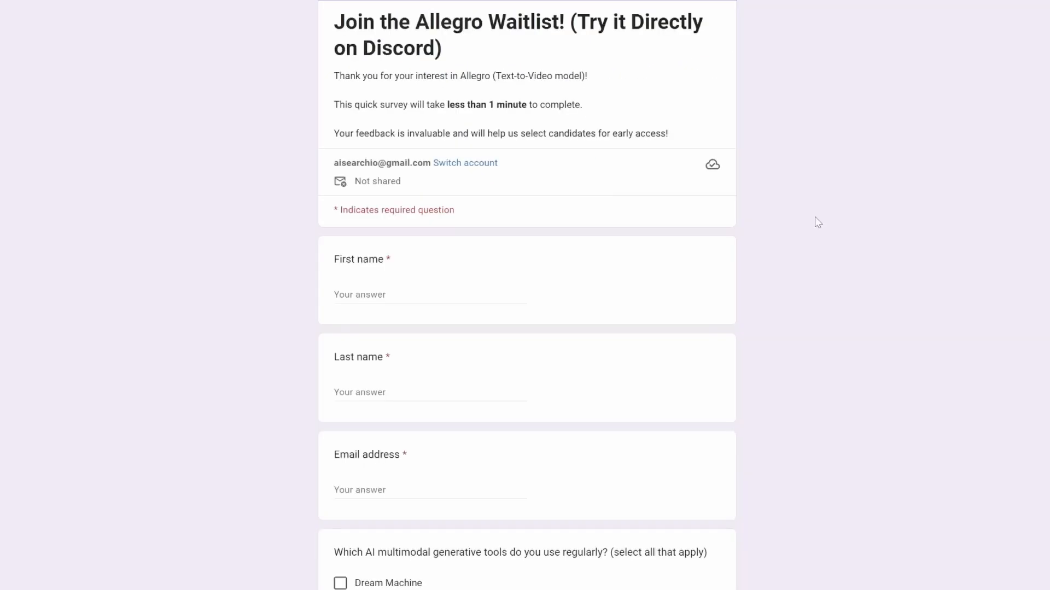
scroll(down, 3)
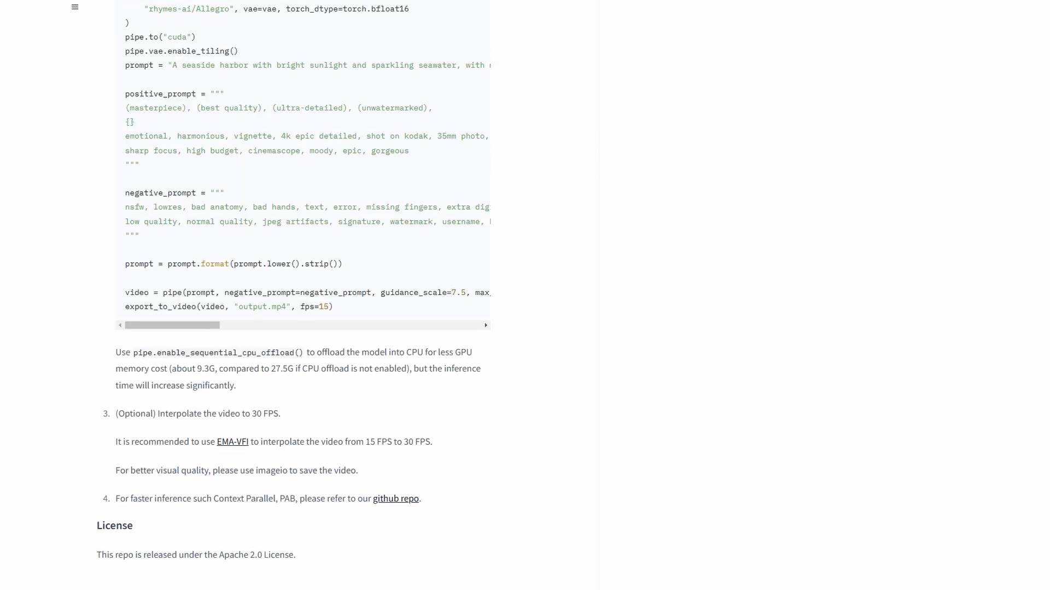
Step: Scroll the Allegro model card to the Apache 2.0 License and back
scroll(down, 3)
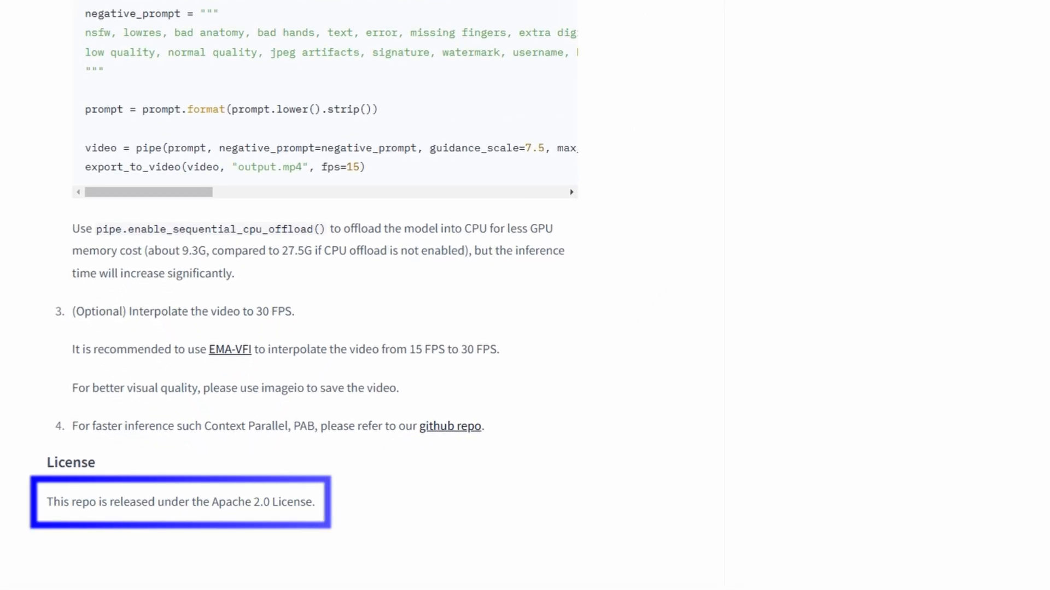
scroll(up, 3)
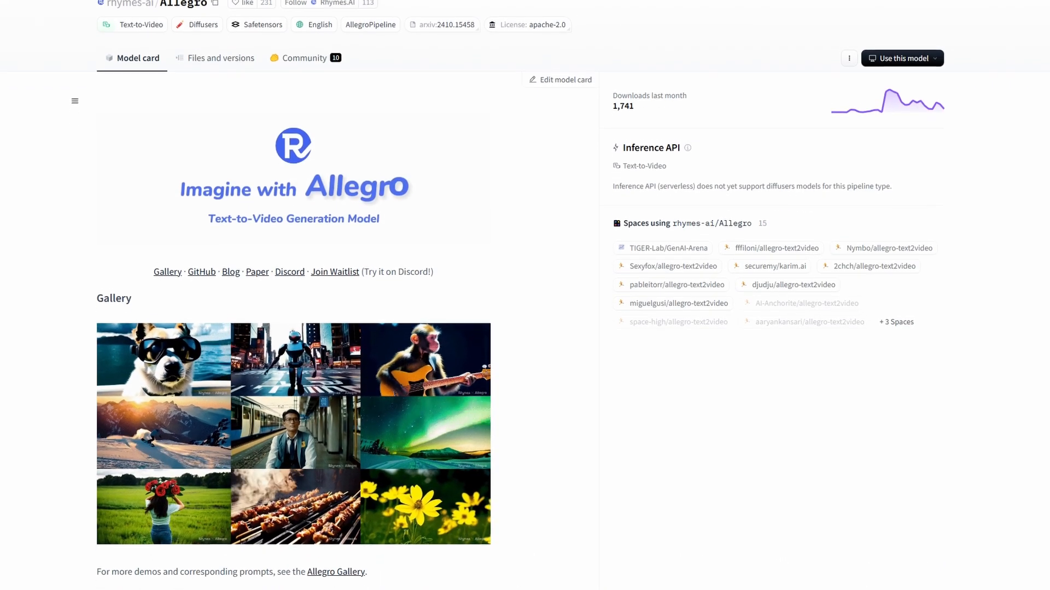
scroll(down, 3)
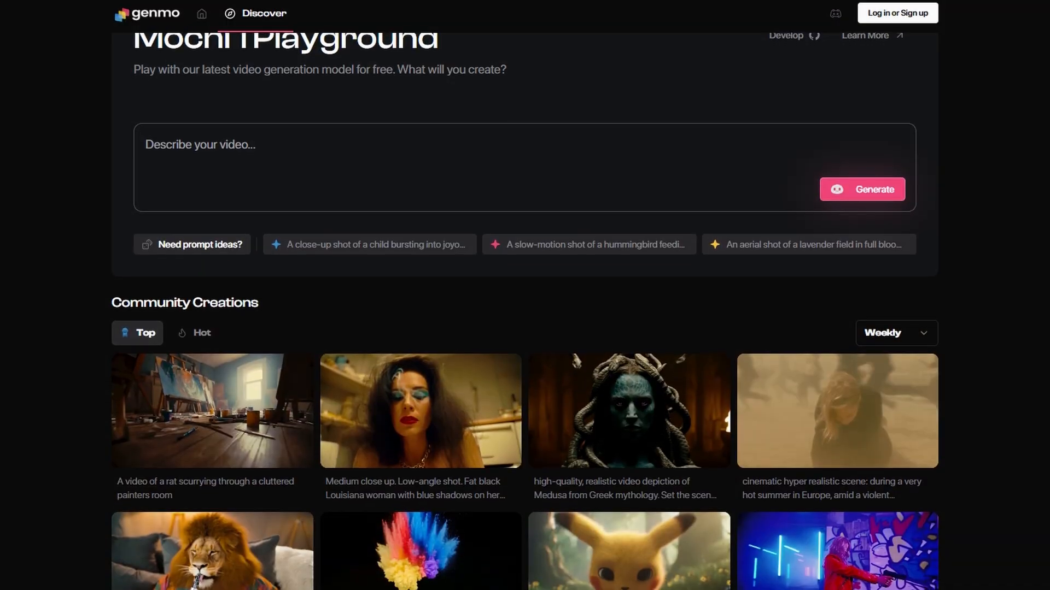
Step: Scroll the Allegro gallery, then the Mochi Playground to Your recent creations
scroll(down, 3)
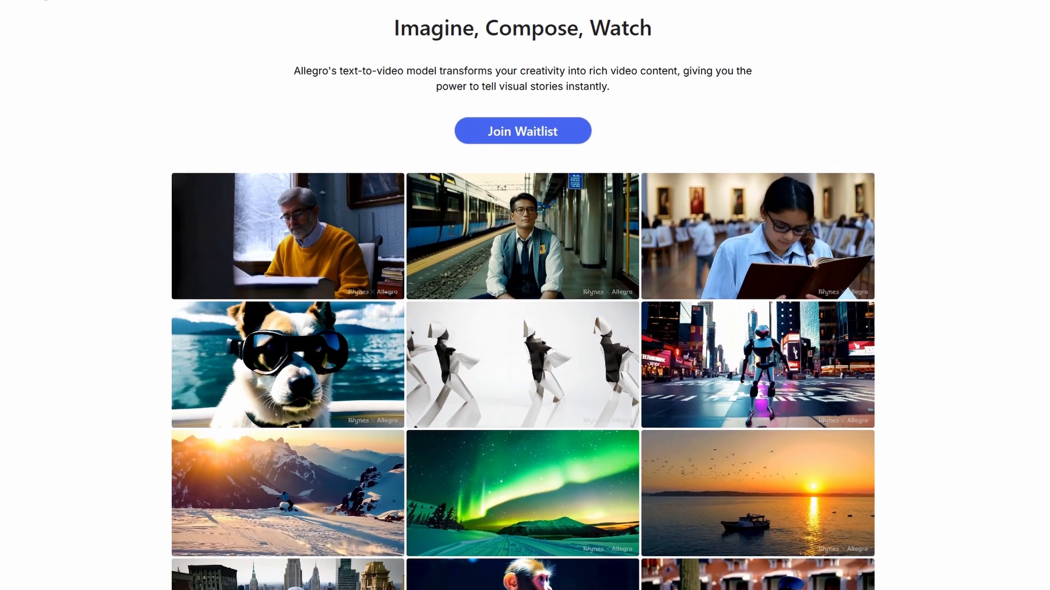
scroll(down, 3)
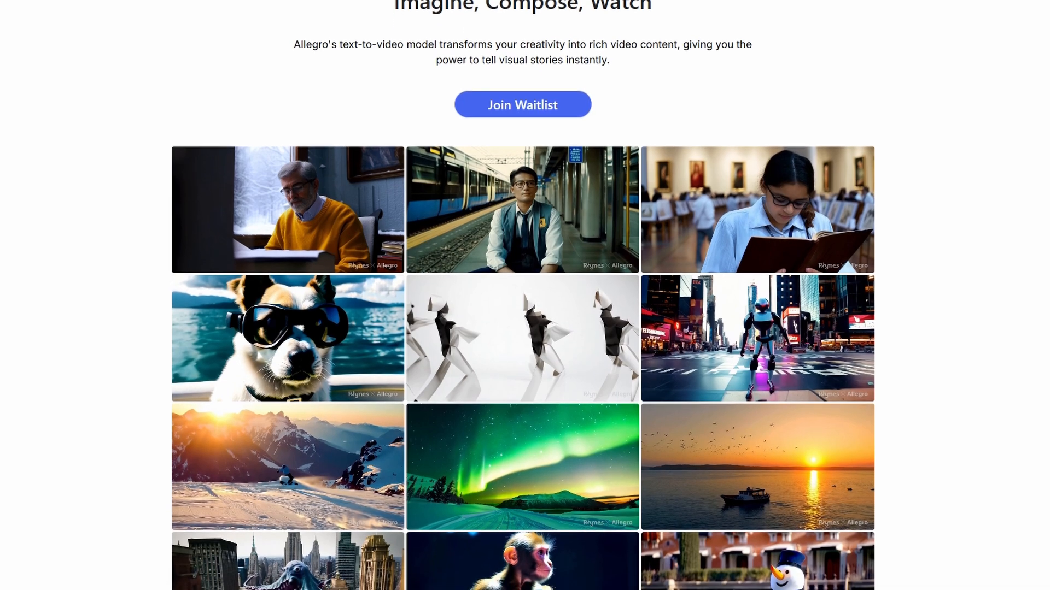
scroll(down, 3)
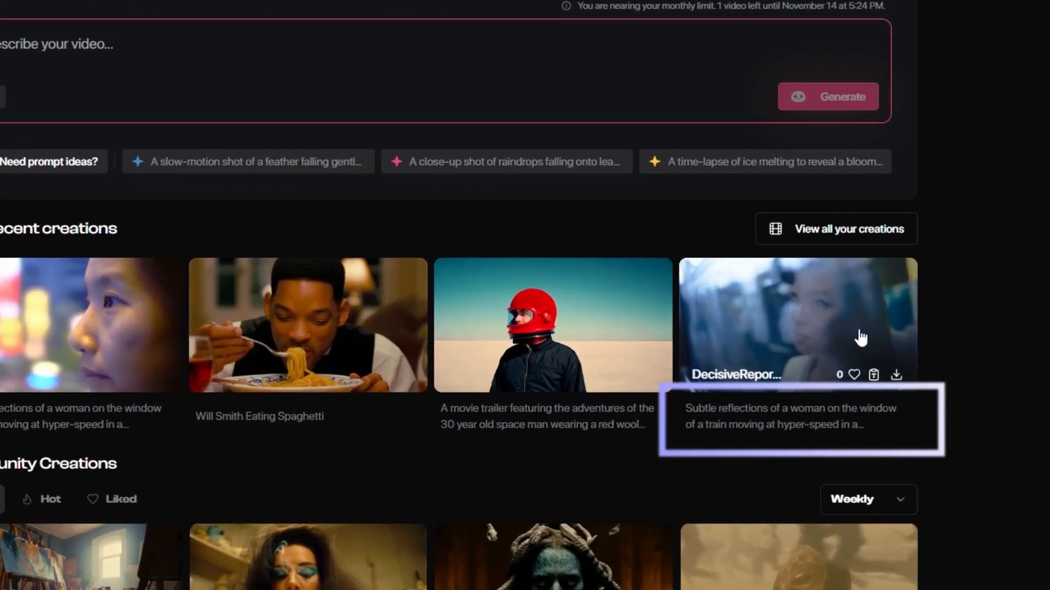
scroll(up, 3)
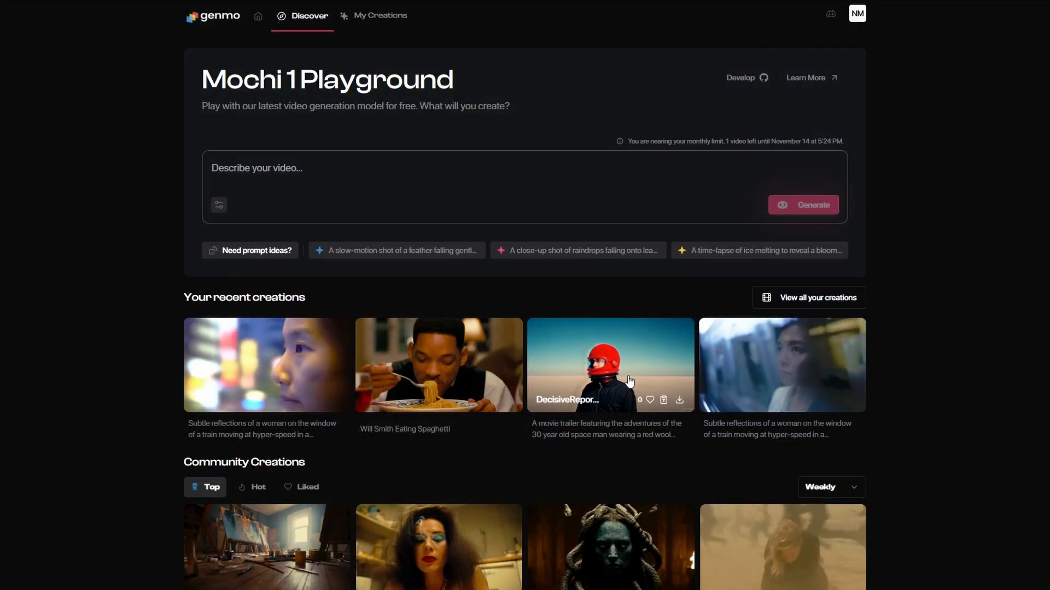
Step: Play the red-helmet space man clip from Your recent creations
click(609, 365)
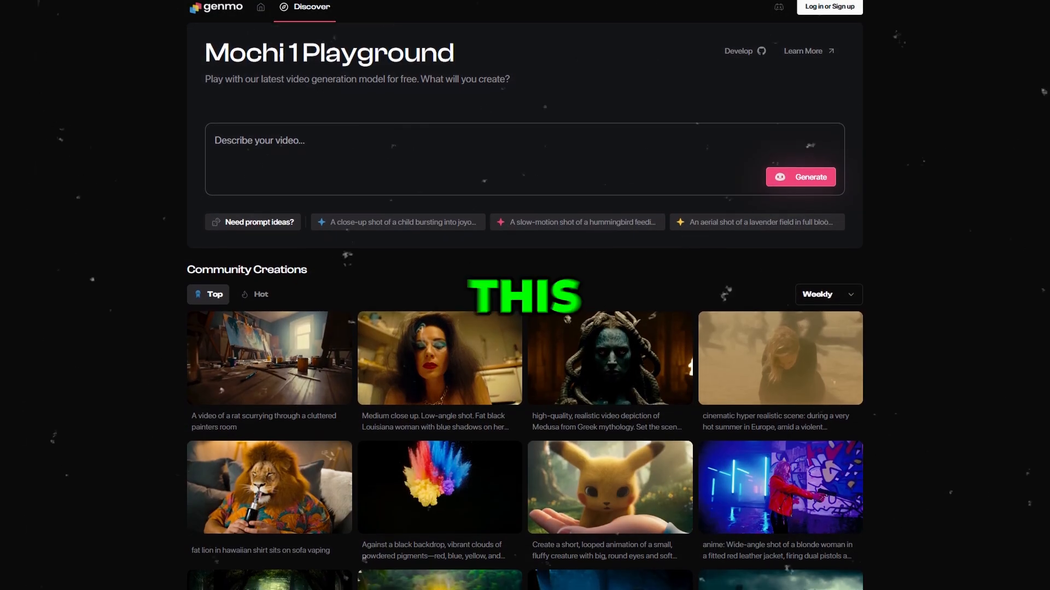
Step: Scroll down the weekly Community Creations grid
scroll(down, 3)
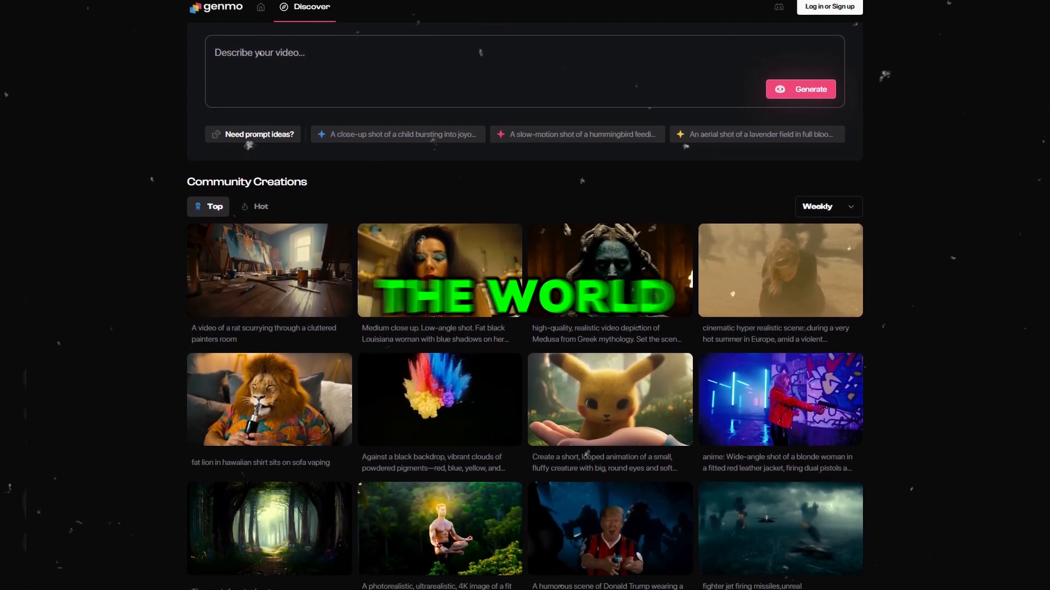
scroll(down, 3)
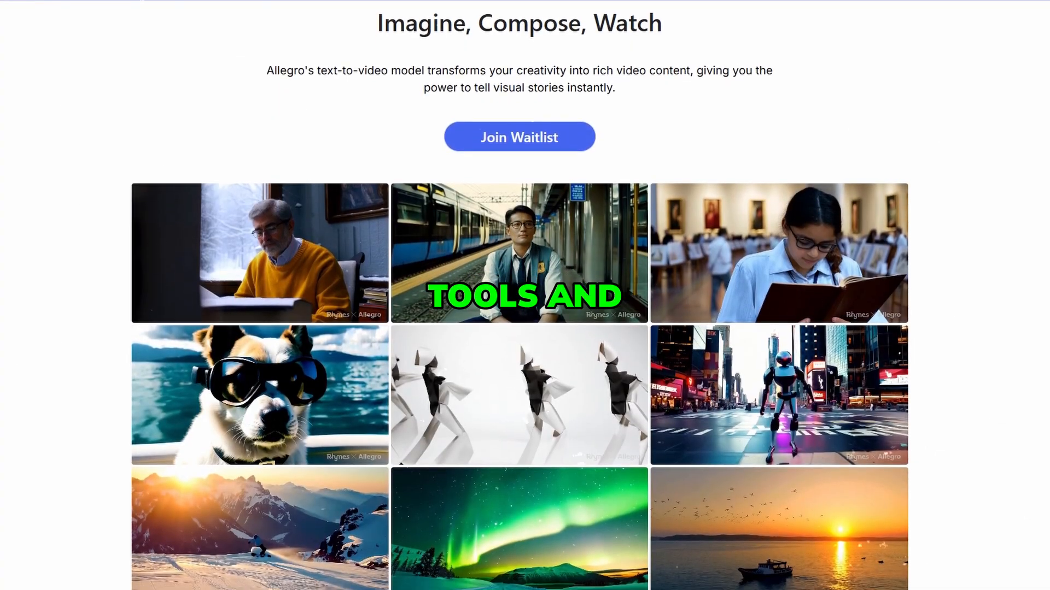
scroll(down, 3)
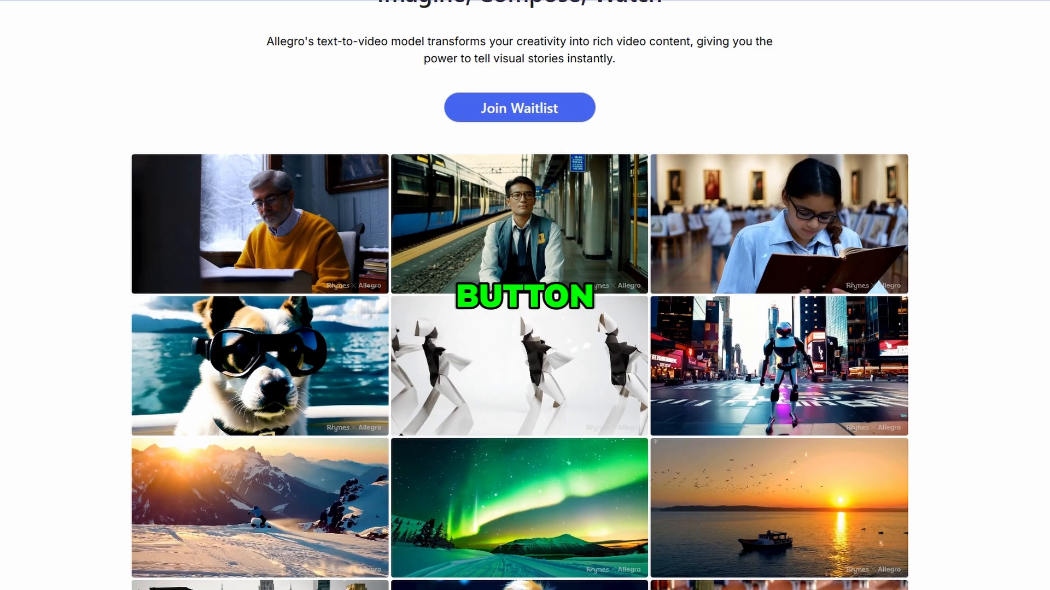
scroll(down, 3)
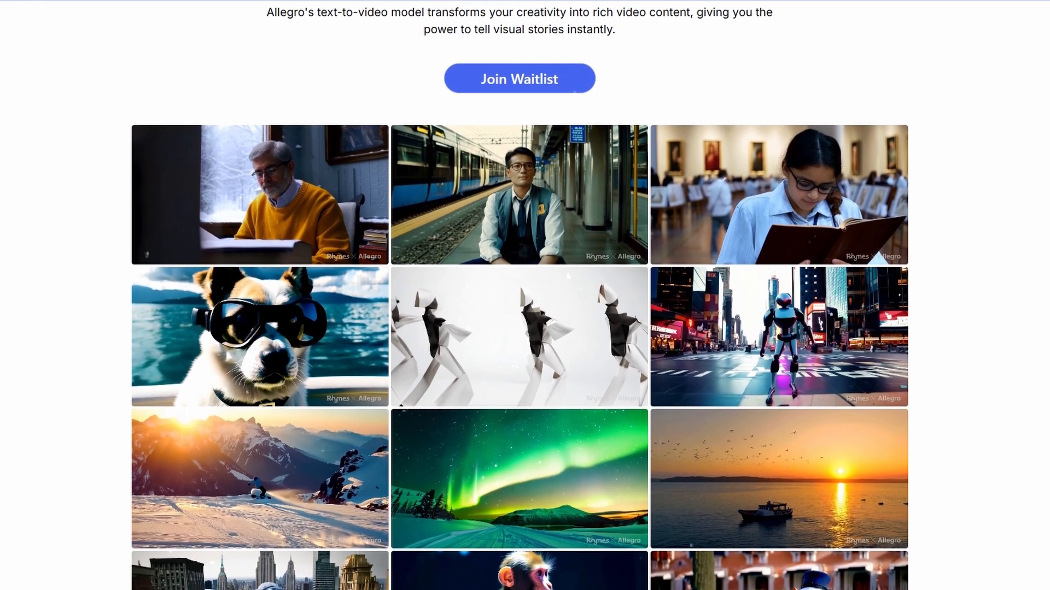
scroll(down, 3)
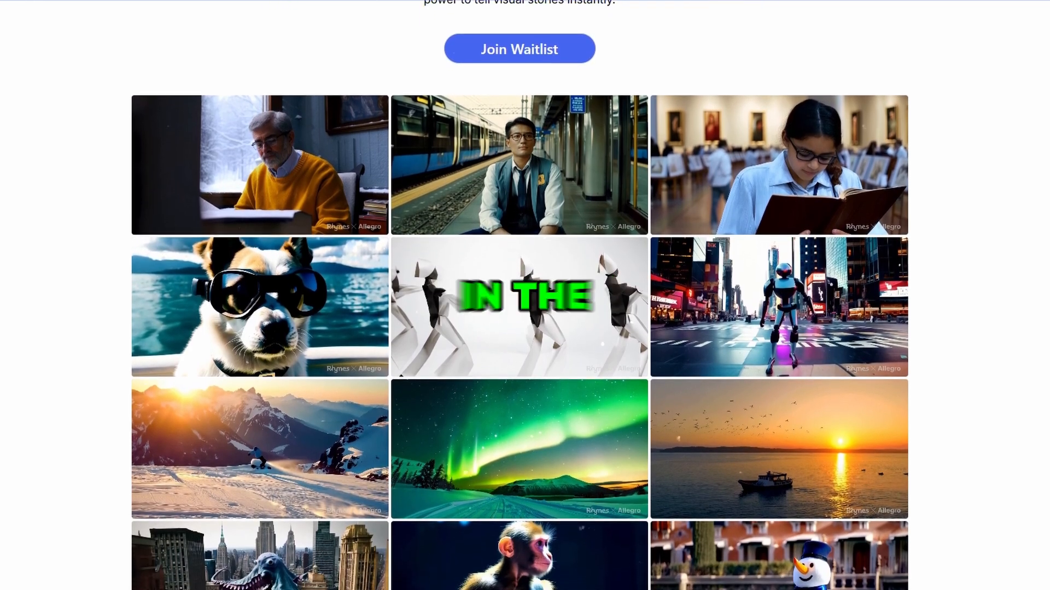